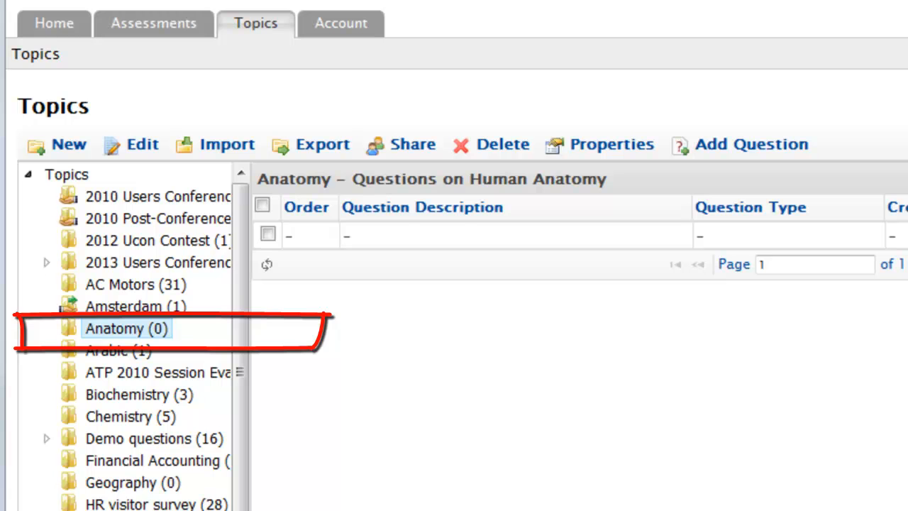
pyautogui.moveTo(138, 329)
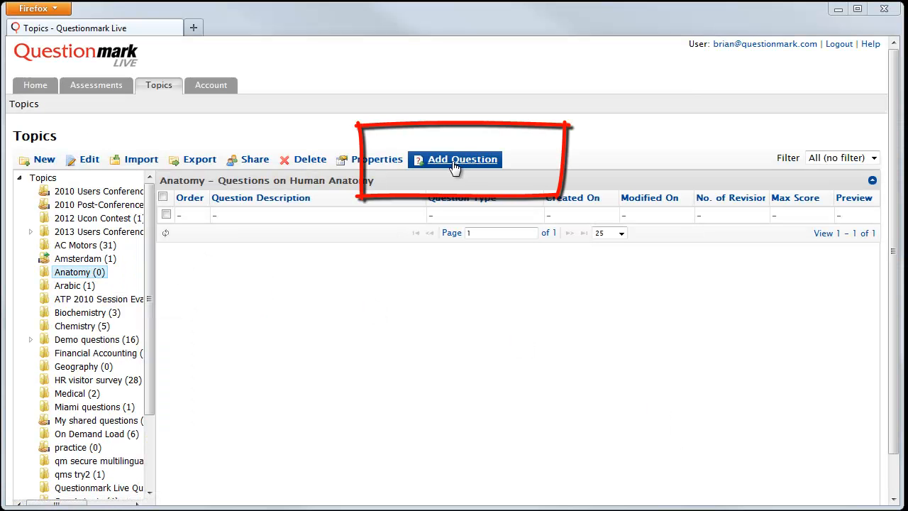
# - Add a new question to the Anatomy topic and choose the Hotspot type
pyautogui.click(462, 159)
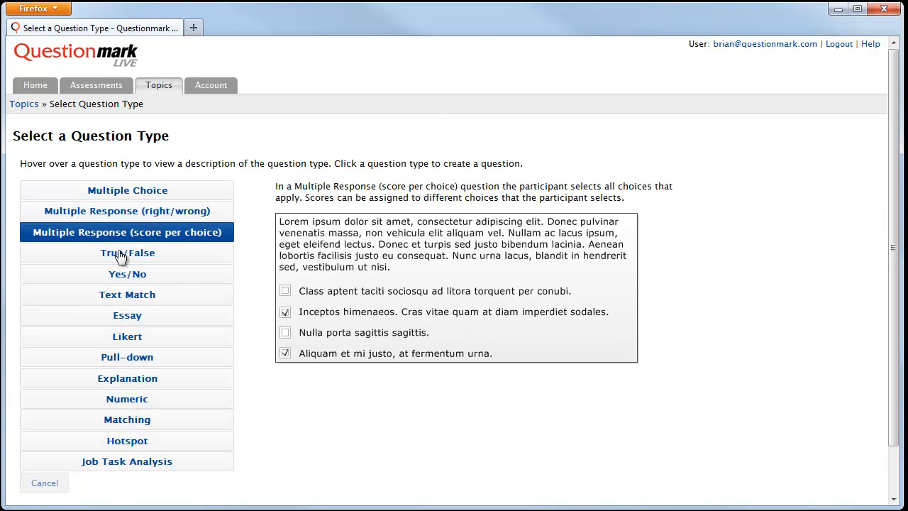
pyautogui.click(127, 441)
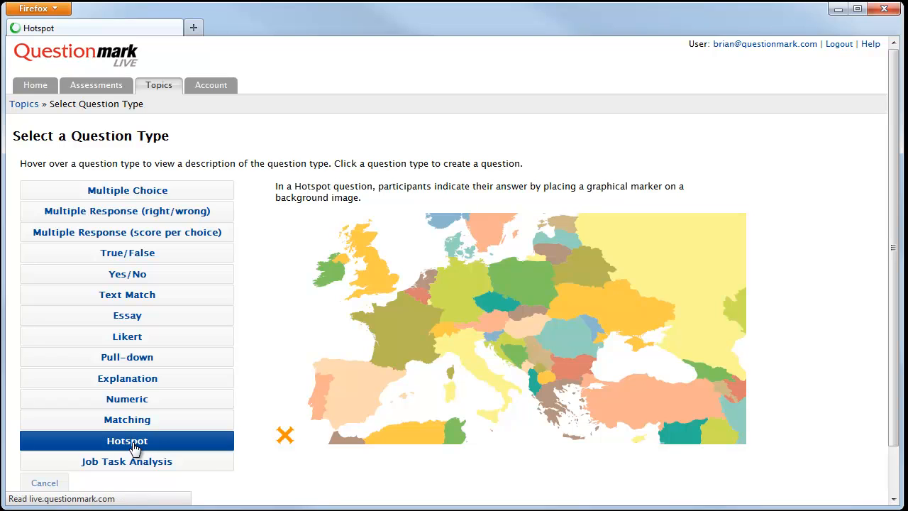
# - Enter the stimulus 'Where is the patient's left femur? Use the graphic below to indicate the correct location.'
pyautogui.click(127, 441)
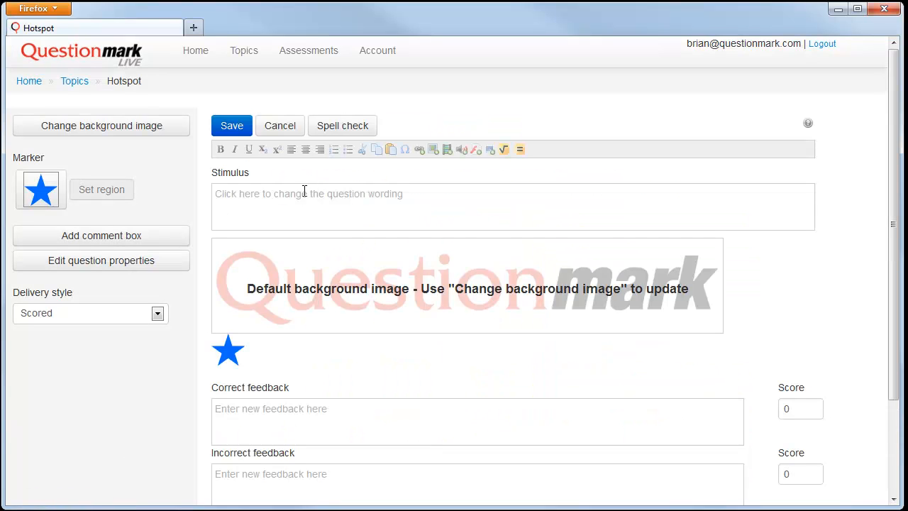
pyautogui.click(305, 193)
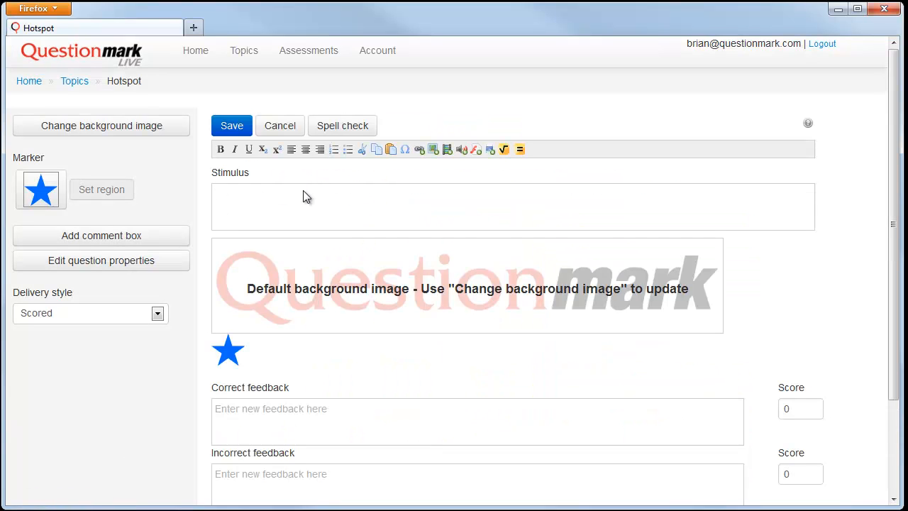
pyautogui.write("Where is the patient's left f")
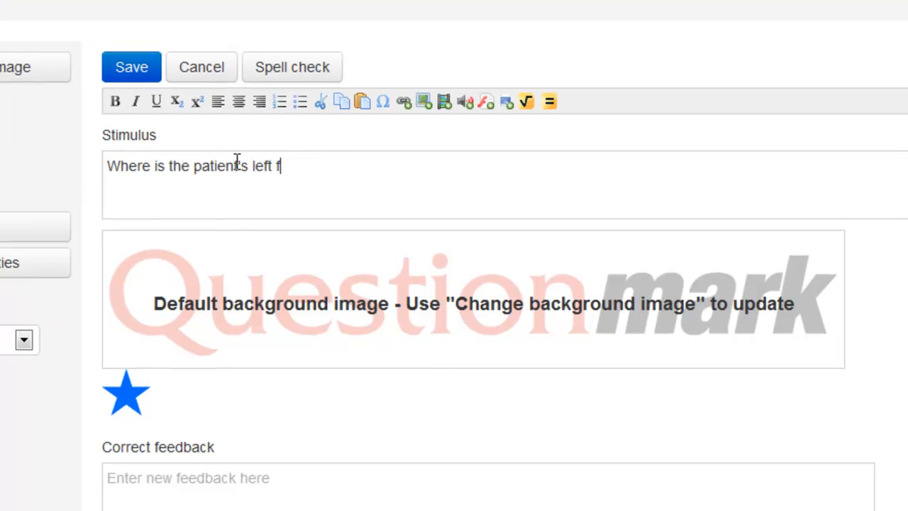
pyautogui.write('emur?  Use the graphic below to indicate the correct location')
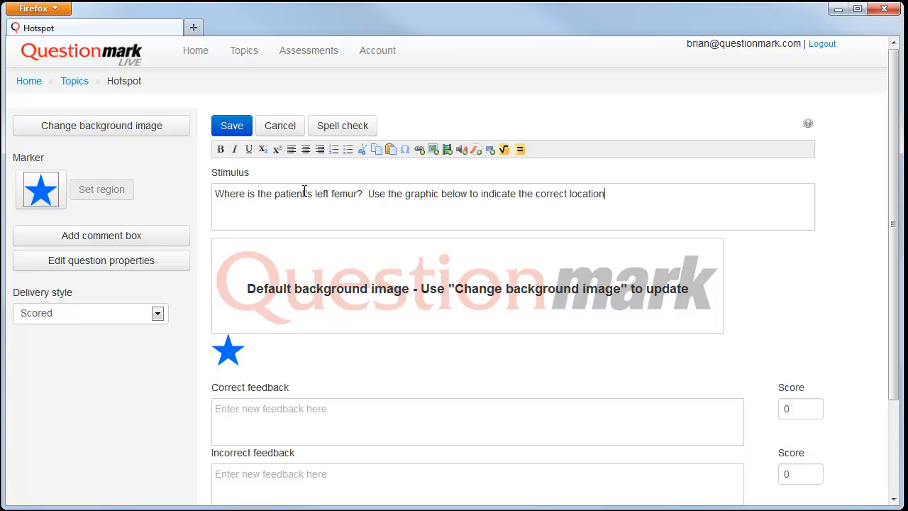
pyautogui.write('.')
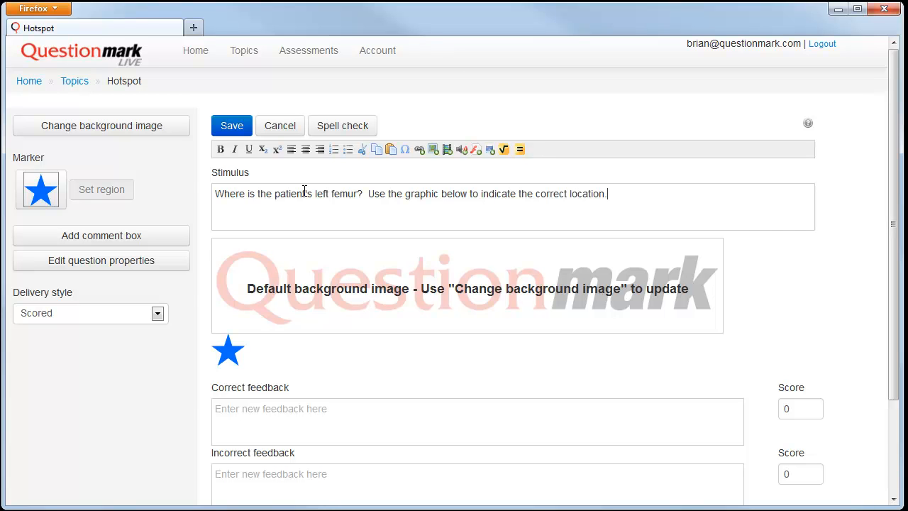
# - Set the background image to Human_skeleton_front_en-NO-LABELS.png
pyautogui.click(101, 126)
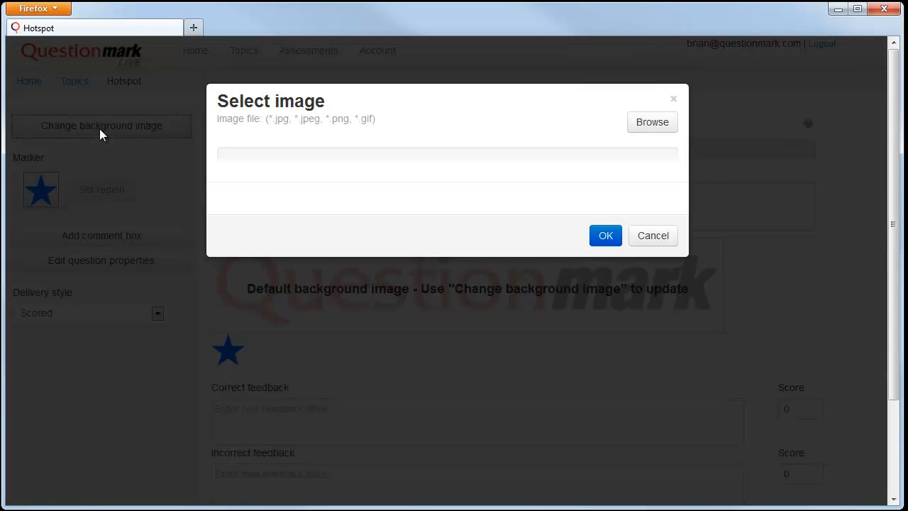
pyautogui.moveTo(242, 138)
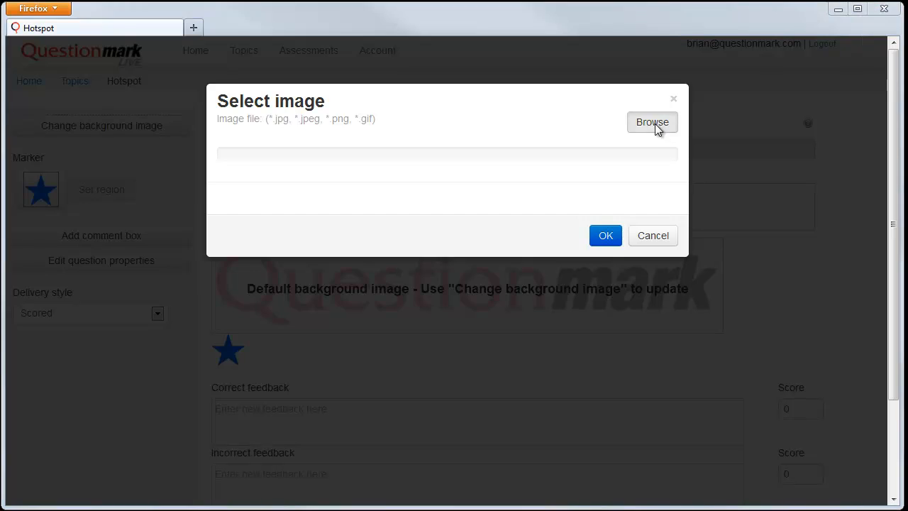
pyautogui.click(651, 122)
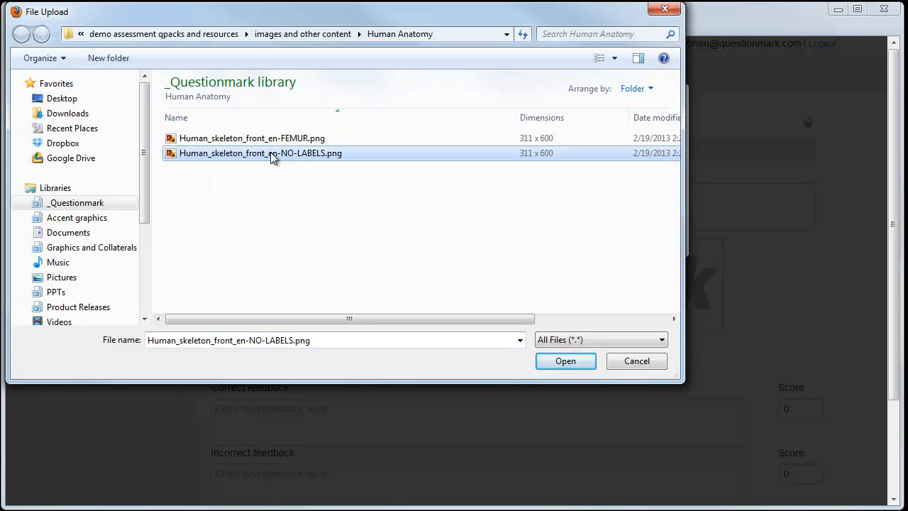
pyautogui.click(565, 361)
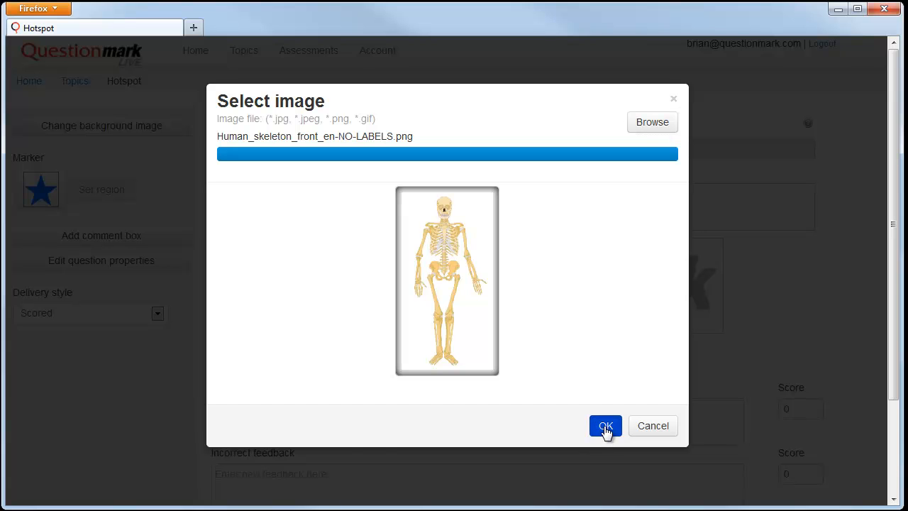
pyautogui.click(605, 425)
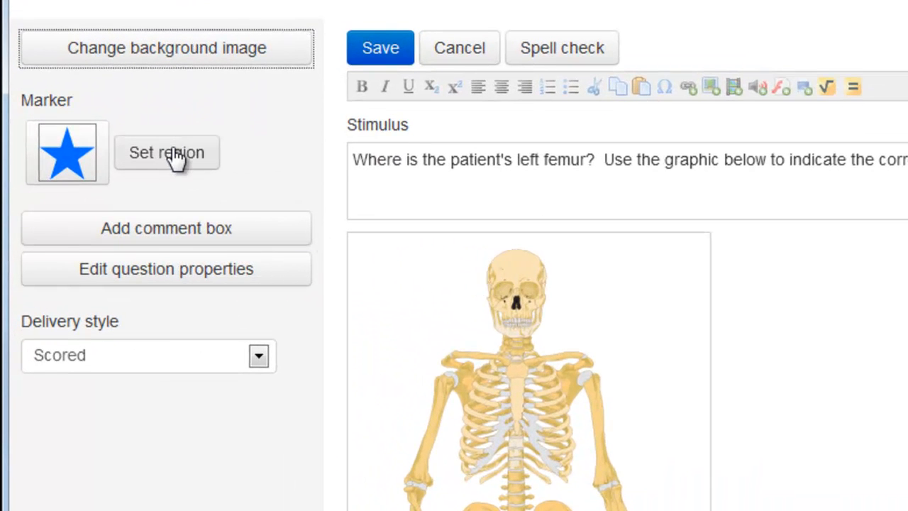
# - Draw a polygon correct-answer region around the skeleton's left femur
pyautogui.click(166, 151)
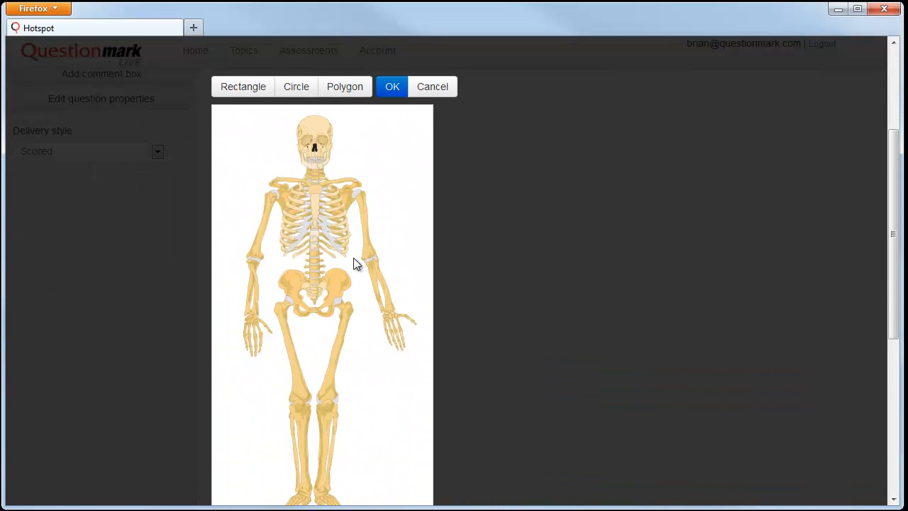
pyautogui.moveTo(343, 304)
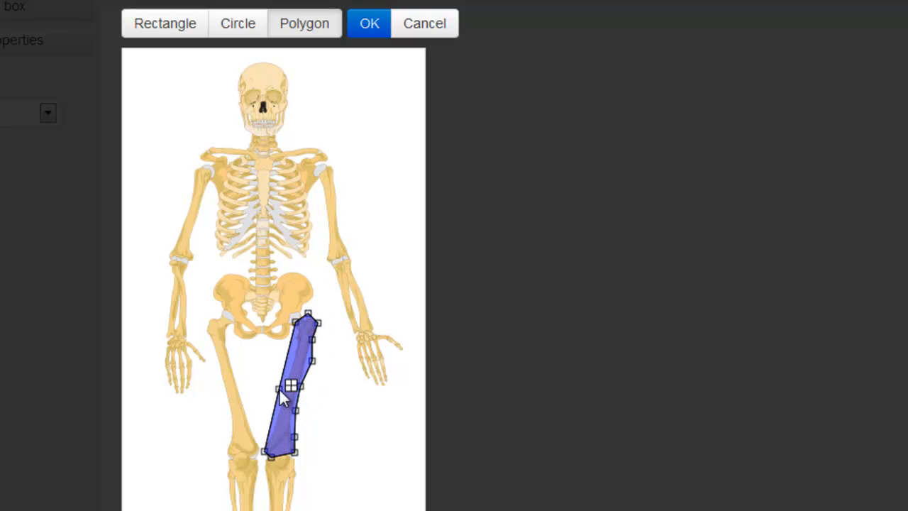
pyautogui.click(369, 22)
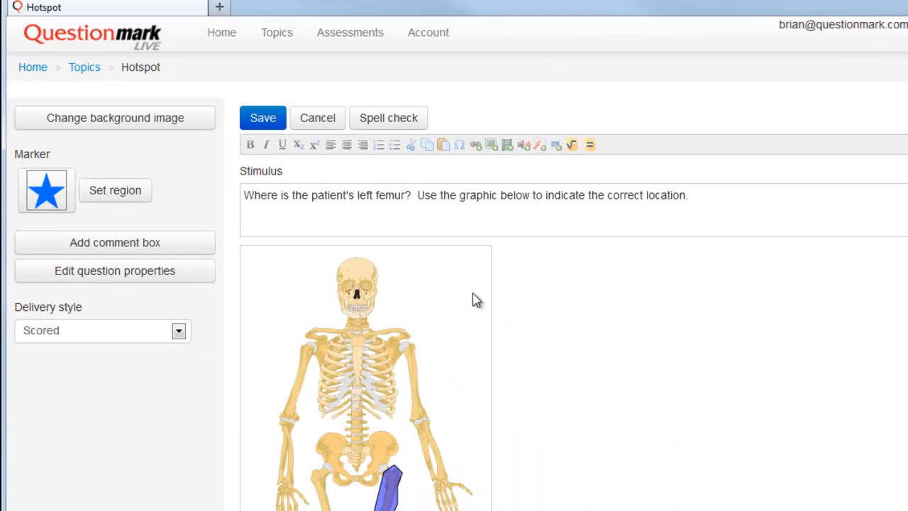
pyautogui.scroll(-3)
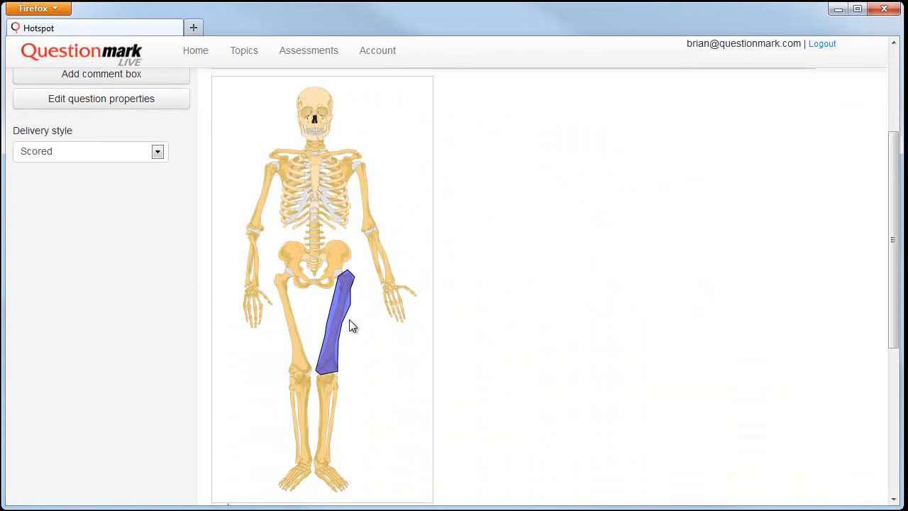
pyautogui.scroll(3)
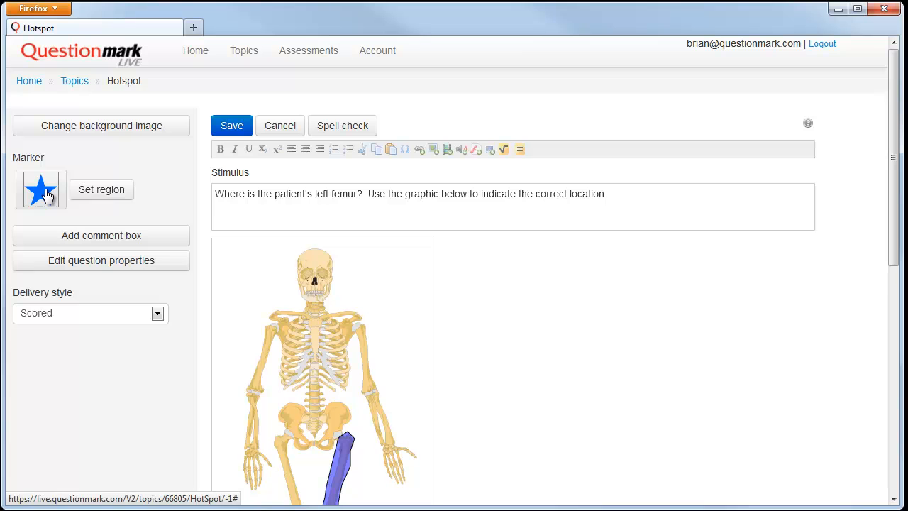
# - Change the answer marker from the blue star to the red pushpin
pyautogui.click(40, 189)
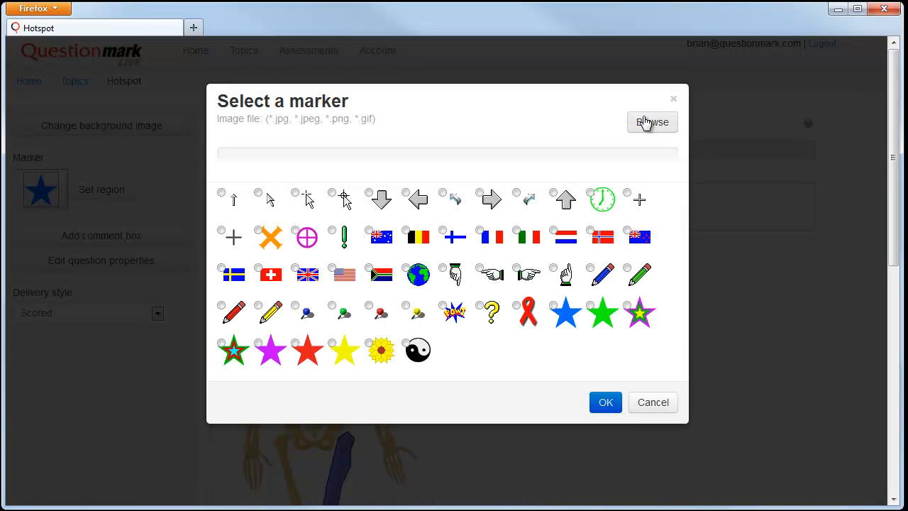
pyautogui.click(332, 193)
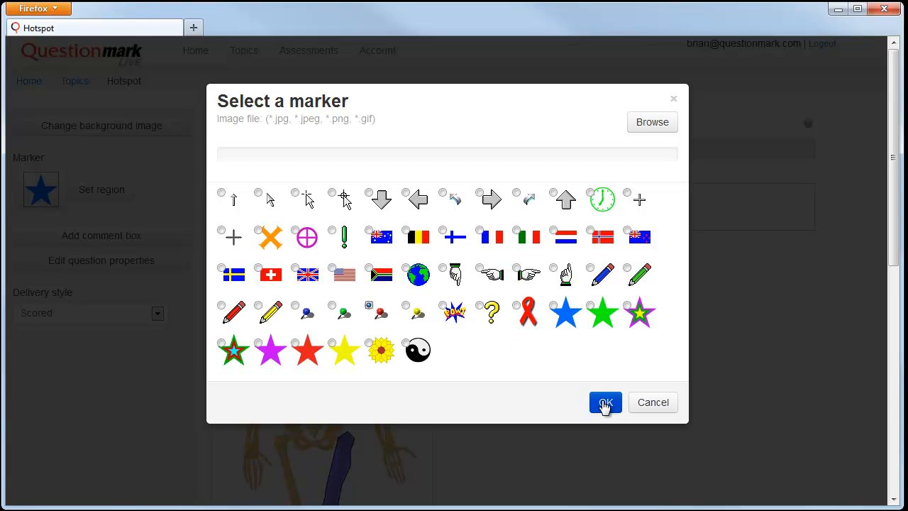
pyautogui.click(605, 402)
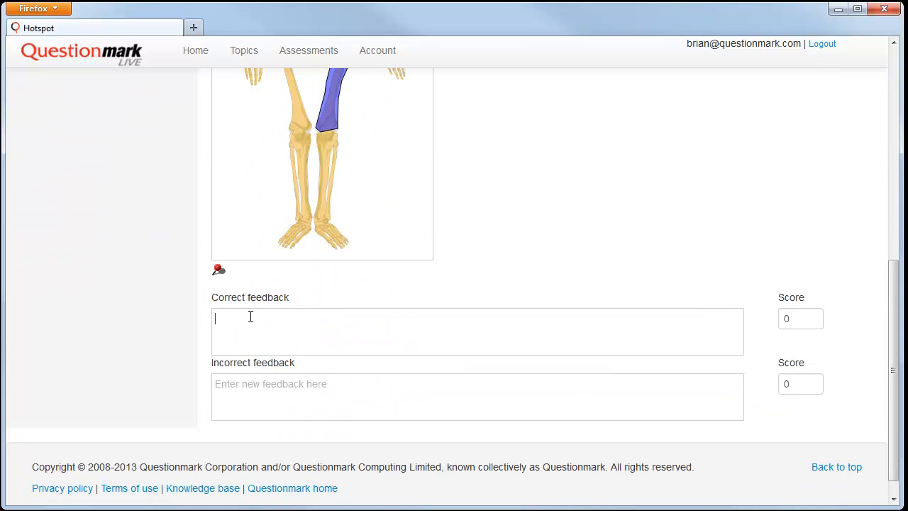
# - Write 'Great job' correct feedback and 'Sorry, but that is not correct' incorrect feedback
pyautogui.write('Great job!')
pyautogui.click(801, 319)
pyautogui.write('1')
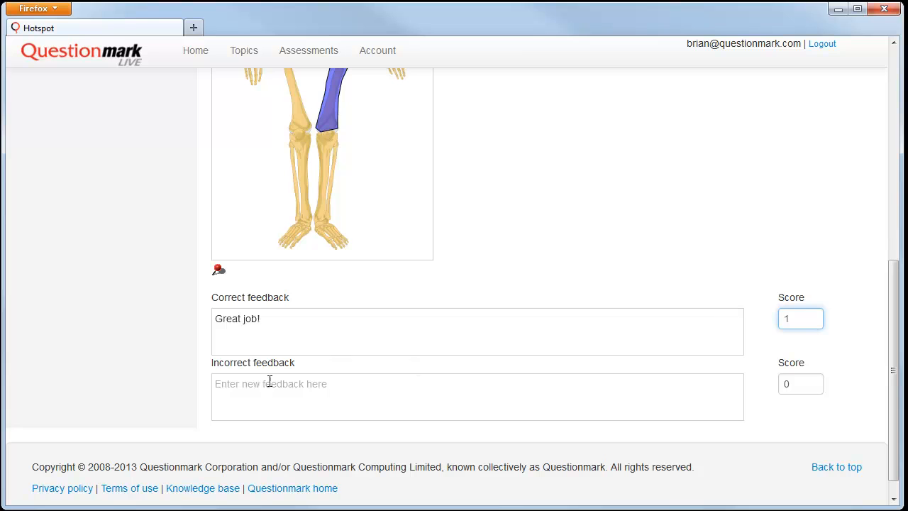
pyautogui.write('Sorry, but that is not correct.  For the correct location, please see the graphic below')
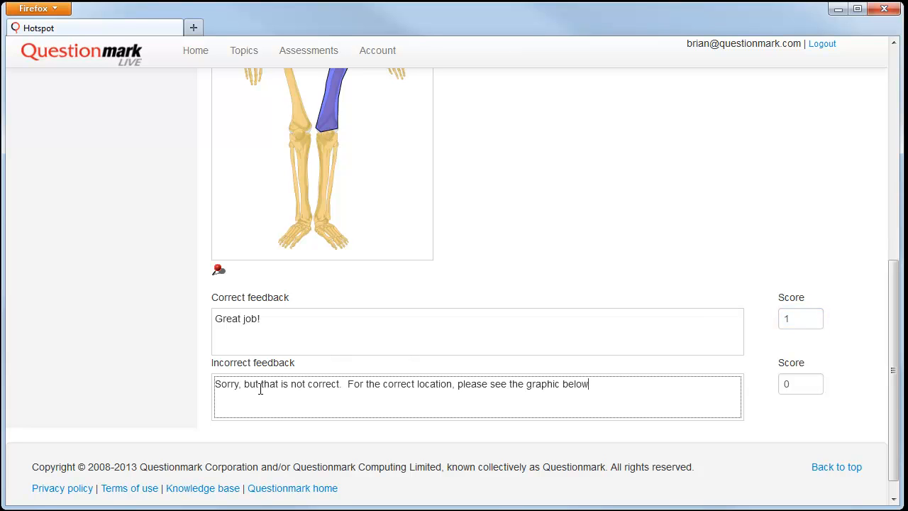
pyautogui.write('.')
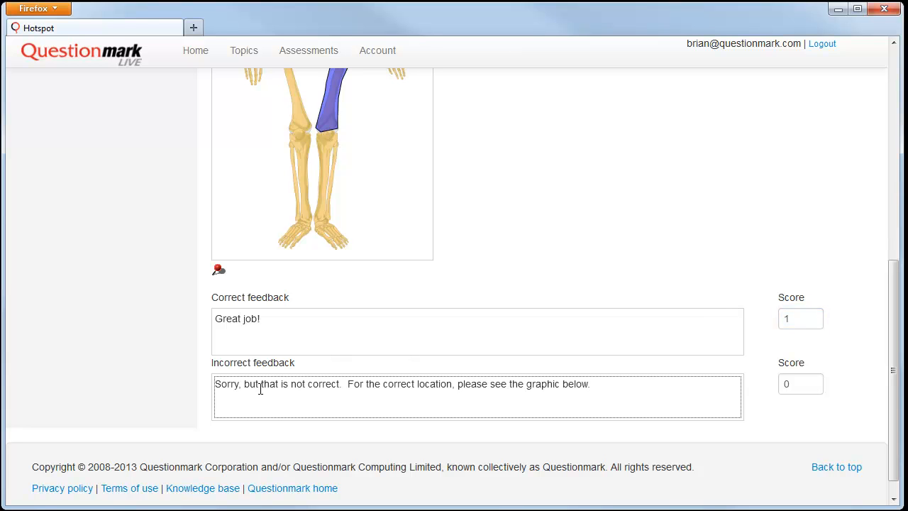
pyautogui.click(589, 384)
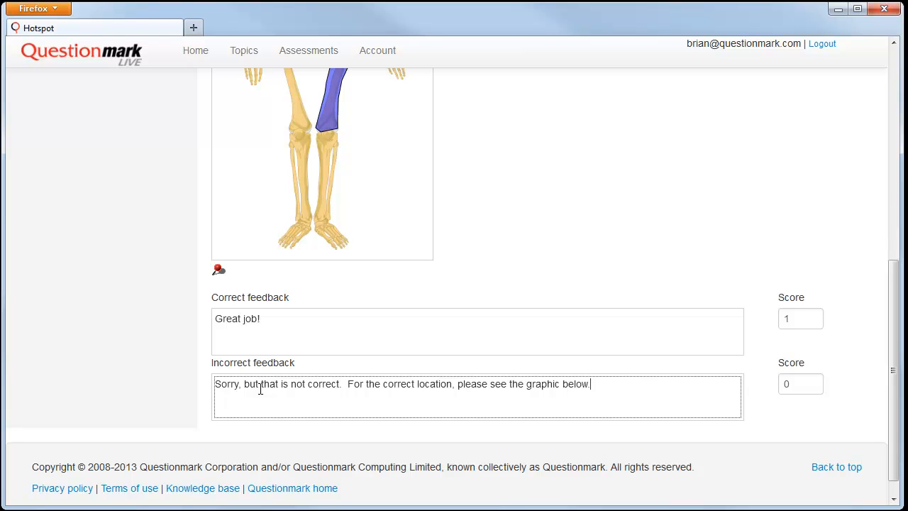
pyautogui.scroll(3)
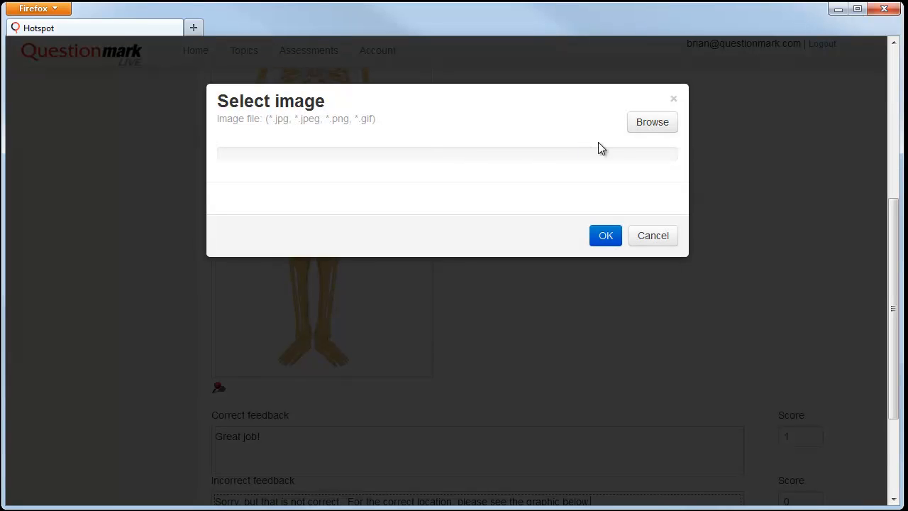
# - Insert Human_skeleton_front_en-FEMUR.png beneath the incorrect-answer feedback
pyautogui.click(652, 122)
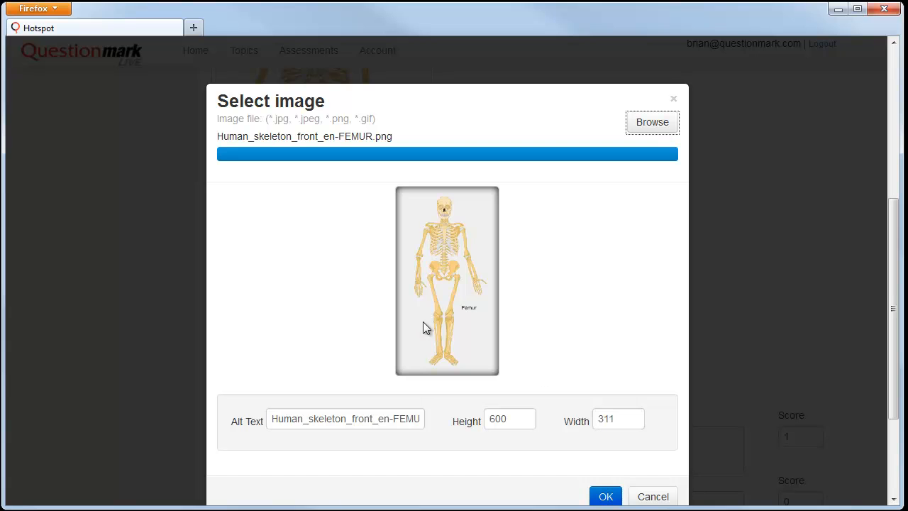
pyautogui.click(605, 496)
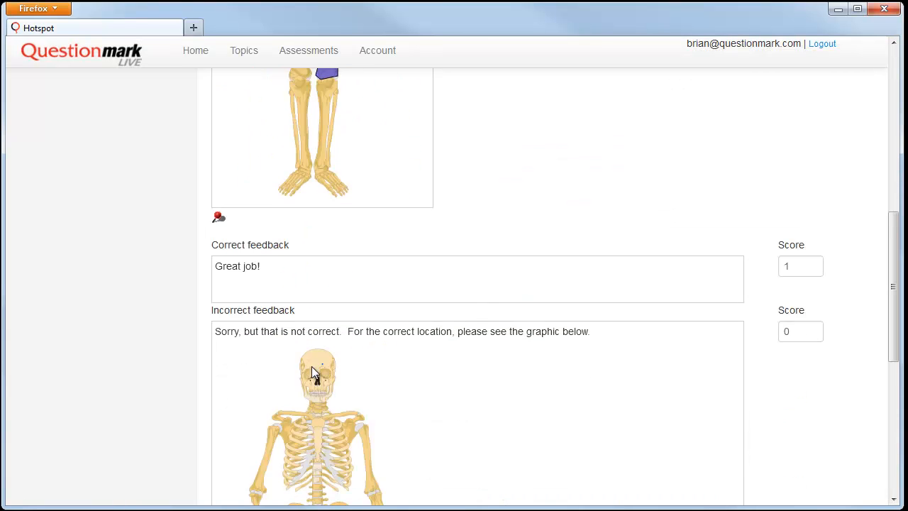
pyautogui.scroll(-3)
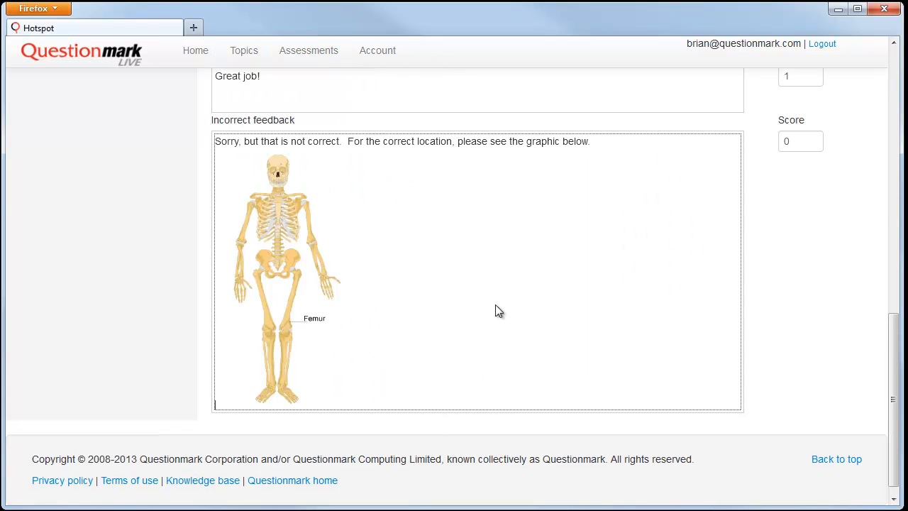
pyautogui.moveTo(535, 313)
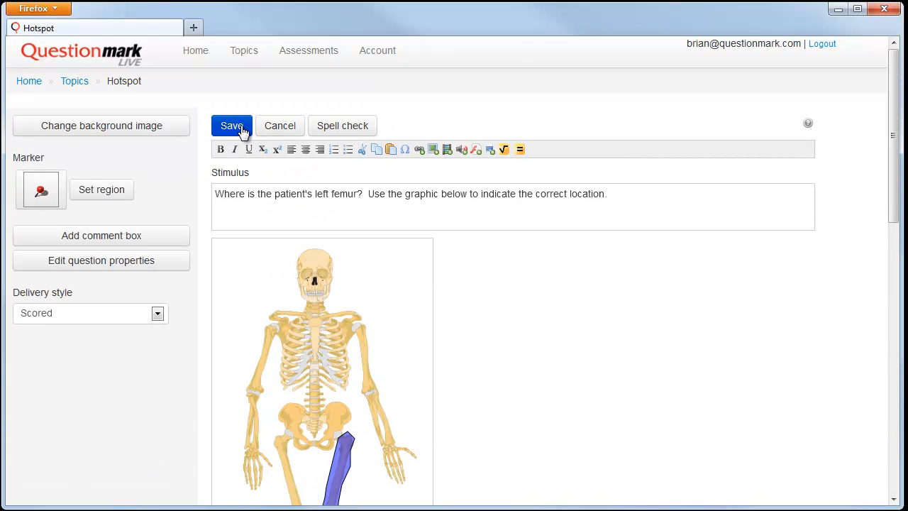
# - Save the femur Hotspot question and return to the Anatomy topic list
pyautogui.click(232, 125)
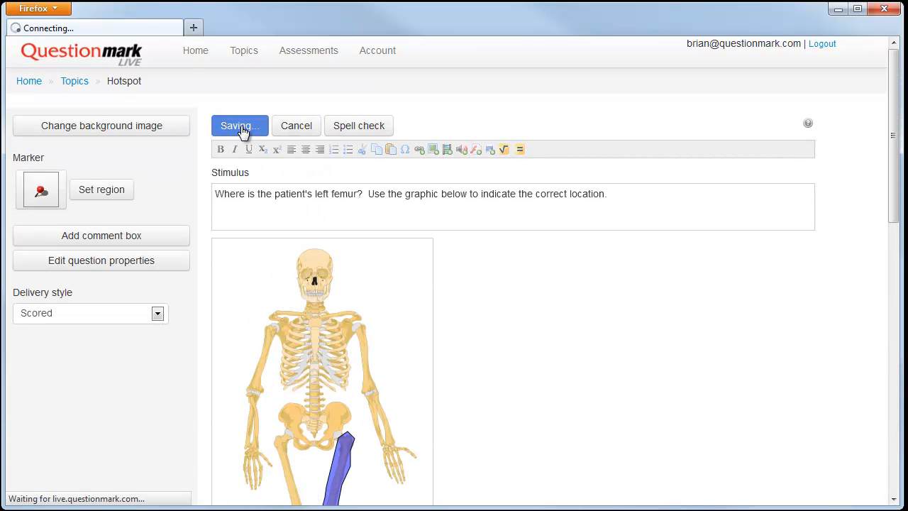
pyautogui.click(239, 126)
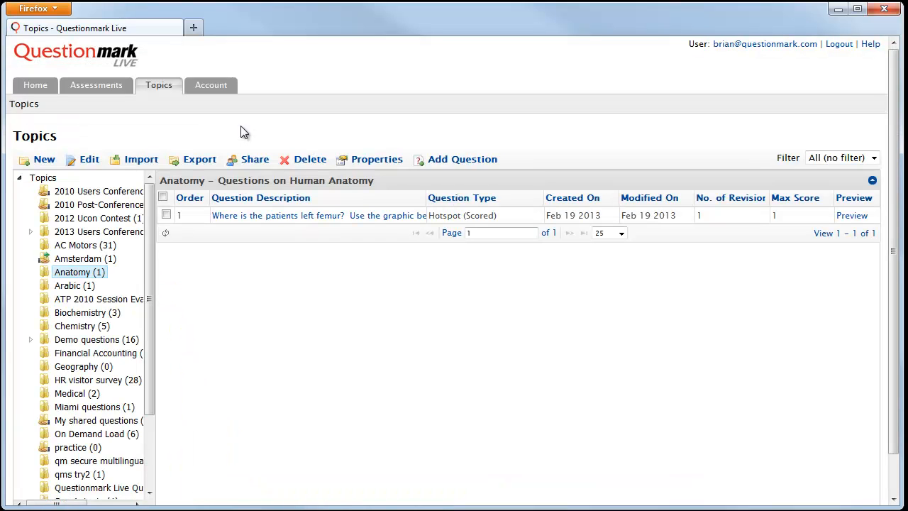
pyautogui.moveTo(727, 403)
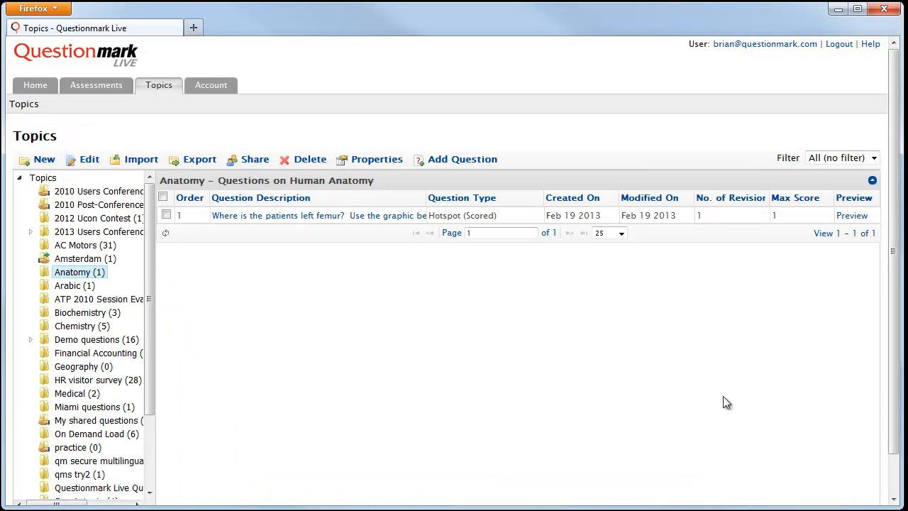